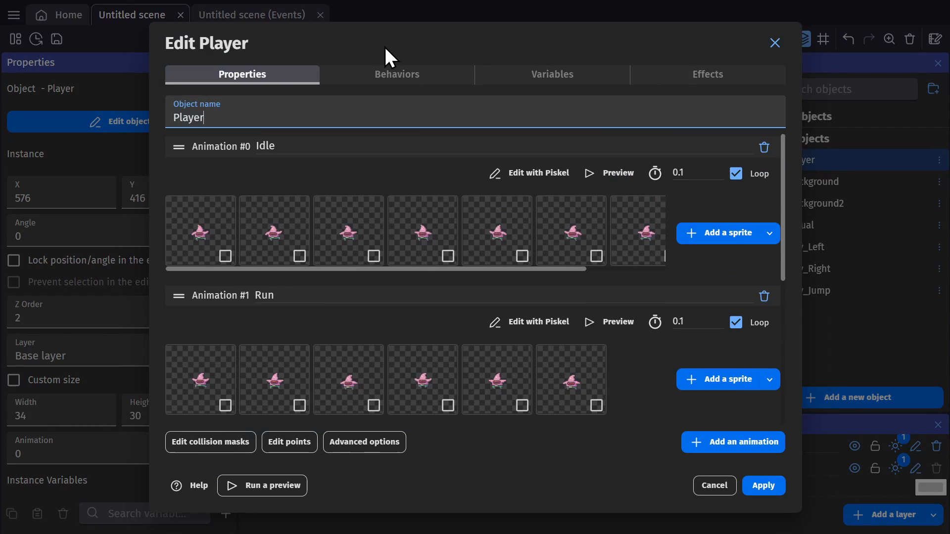
Apply and close the Edit Player dialog to return to the project
click(397, 75)
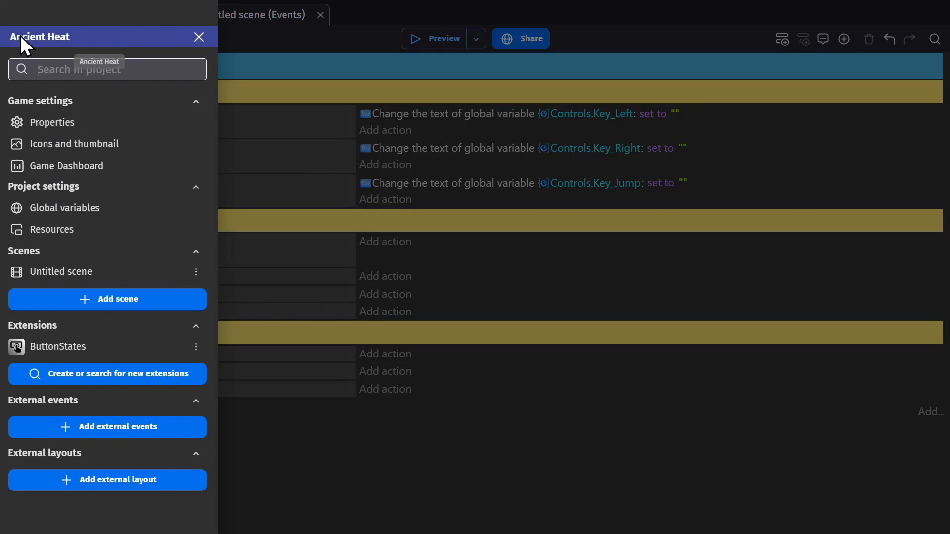
Set global Controls.Key_Right to d alongside Key_Left a and Key_Jump Space, and apply
click(64, 207)
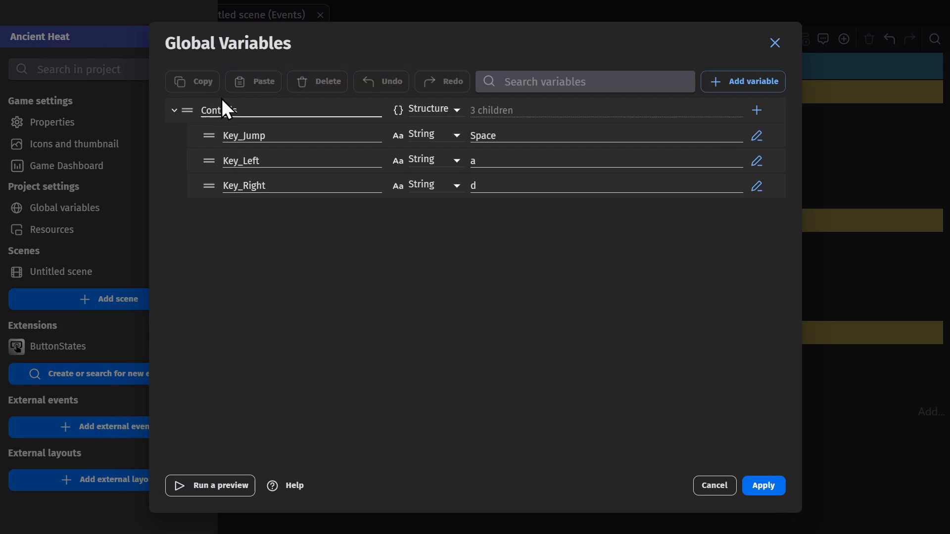
click(273, 110)
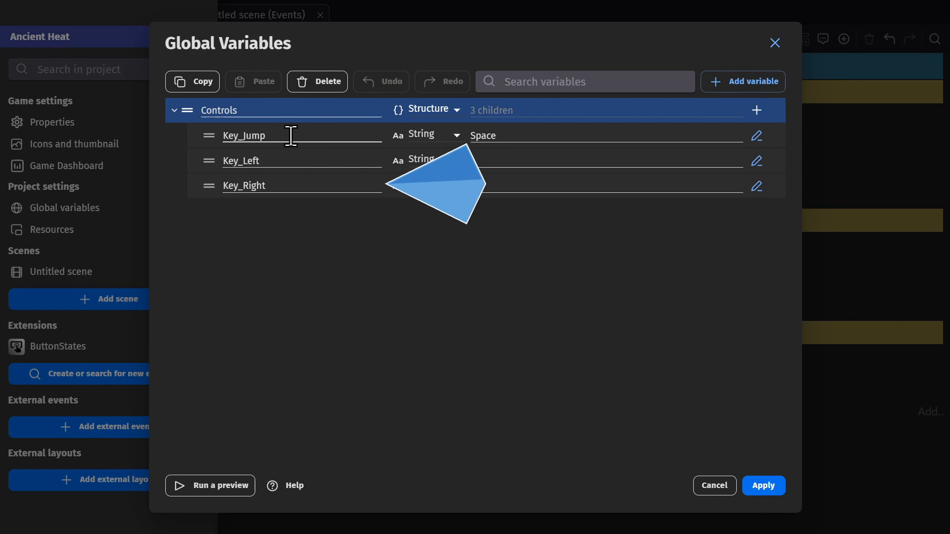
text(d)
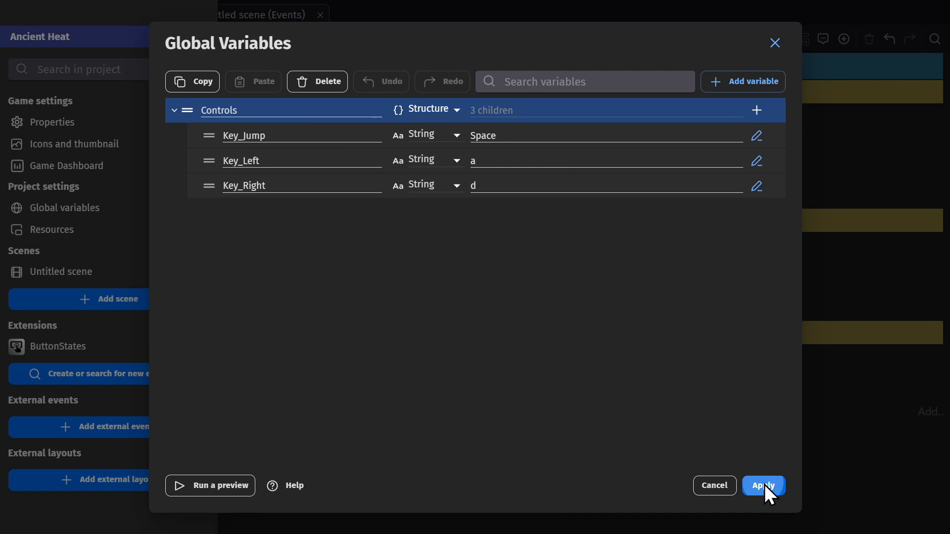
click(763, 485)
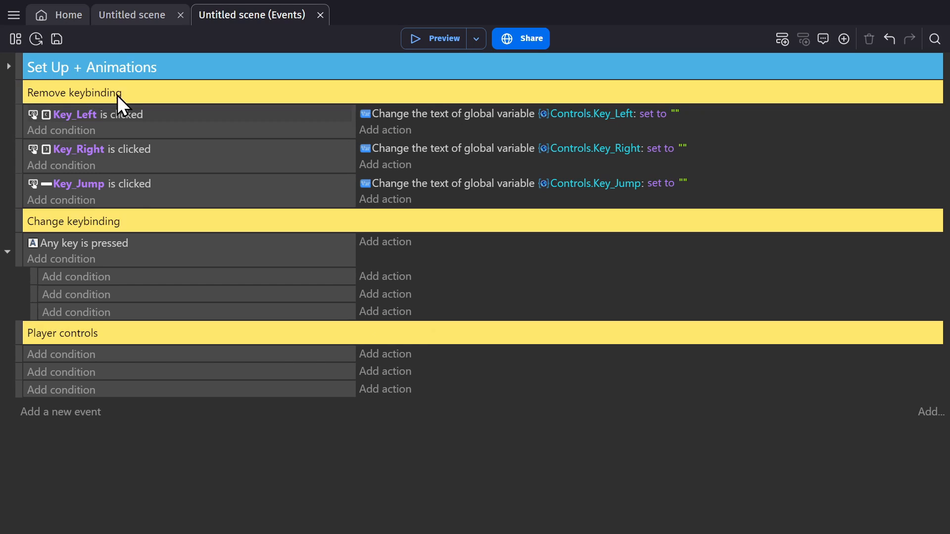
Disable Default controls on the Player's platformer behavior and apply, returning to events
click(132, 15)
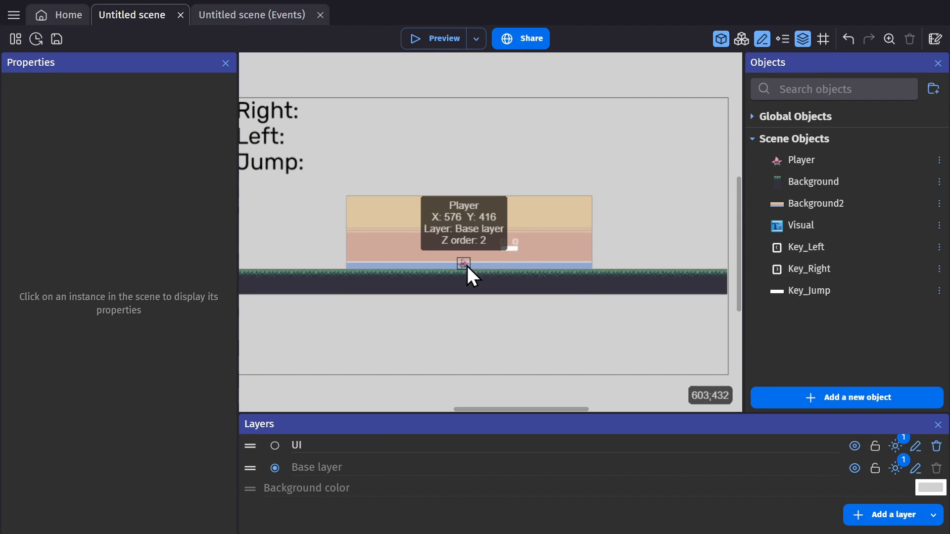
double_click(463, 263)
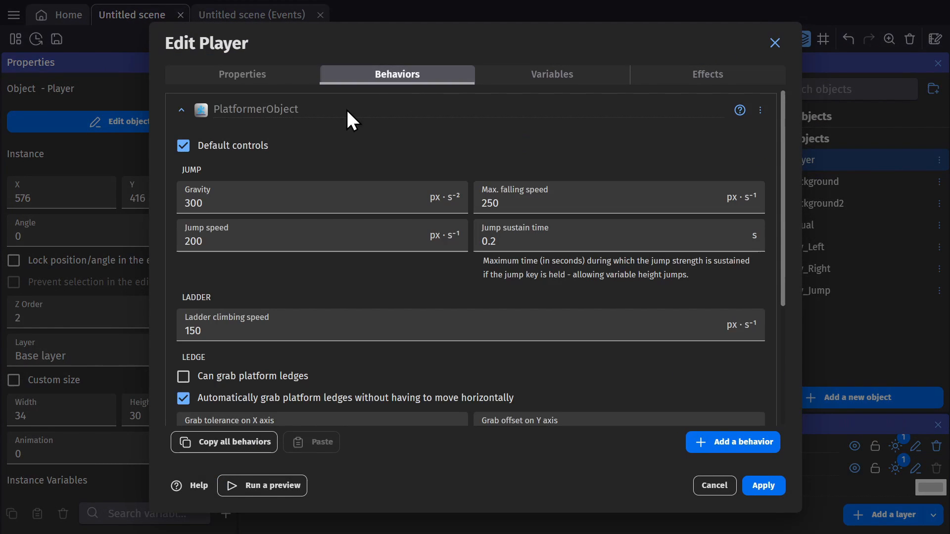
click(183, 146)
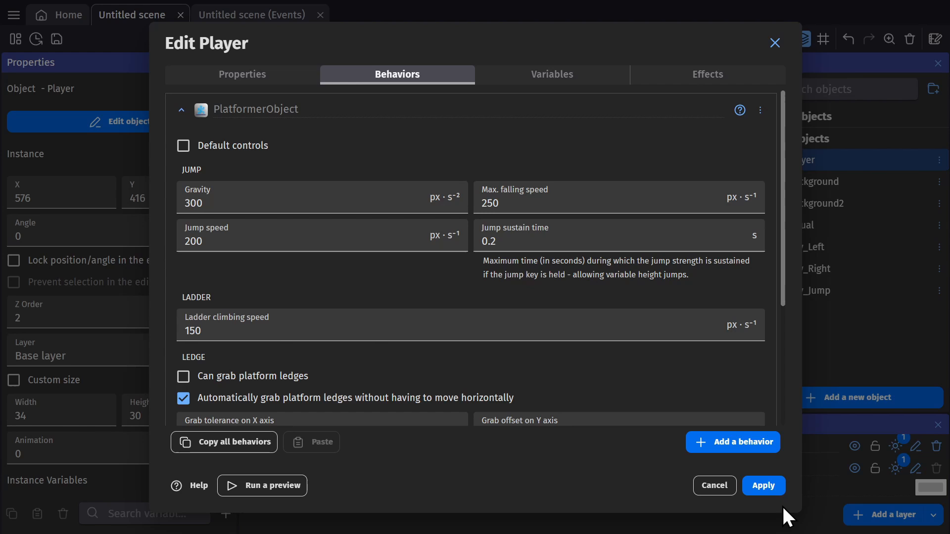
click(762, 485)
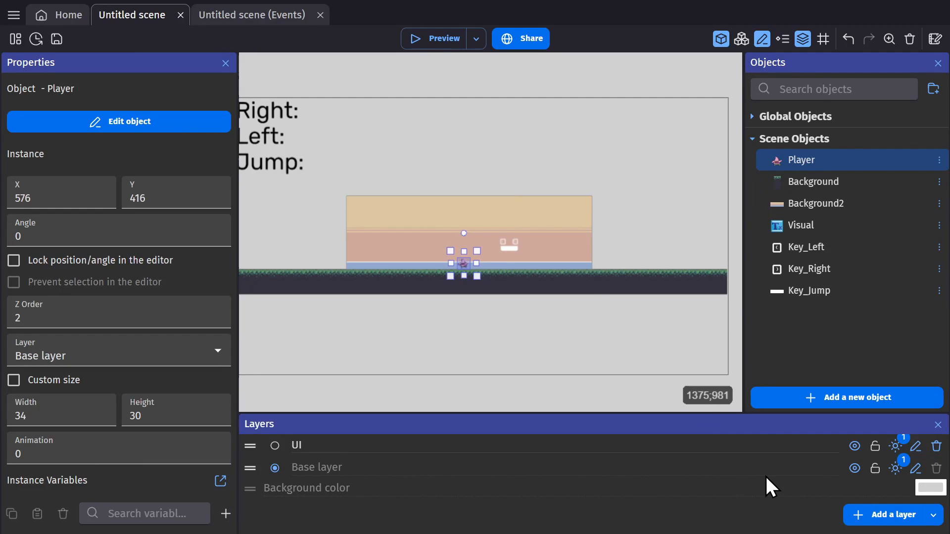
click(250, 15)
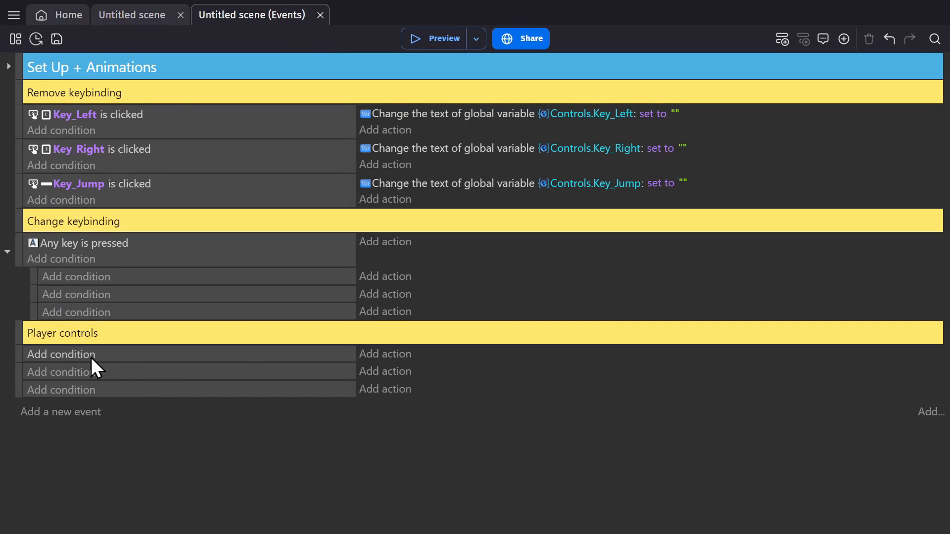
Add a 'Key pressed (text expression)' condition using Controls.Key_Jump
click(61, 354)
text(key press)
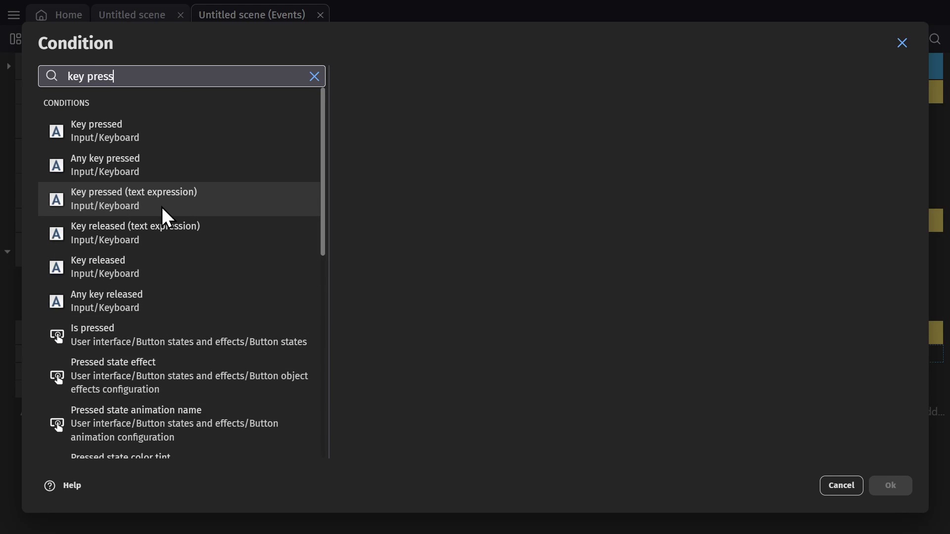
click(134, 199)
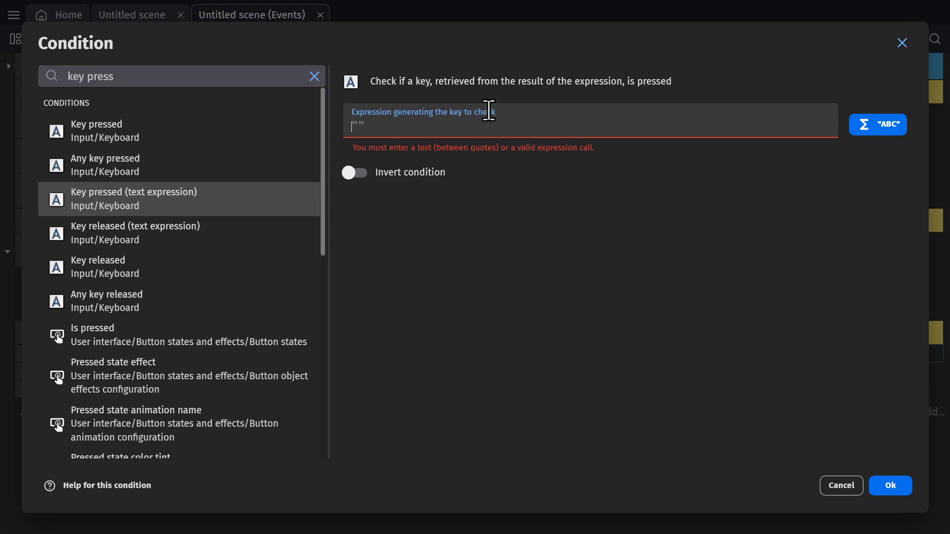
text(control)
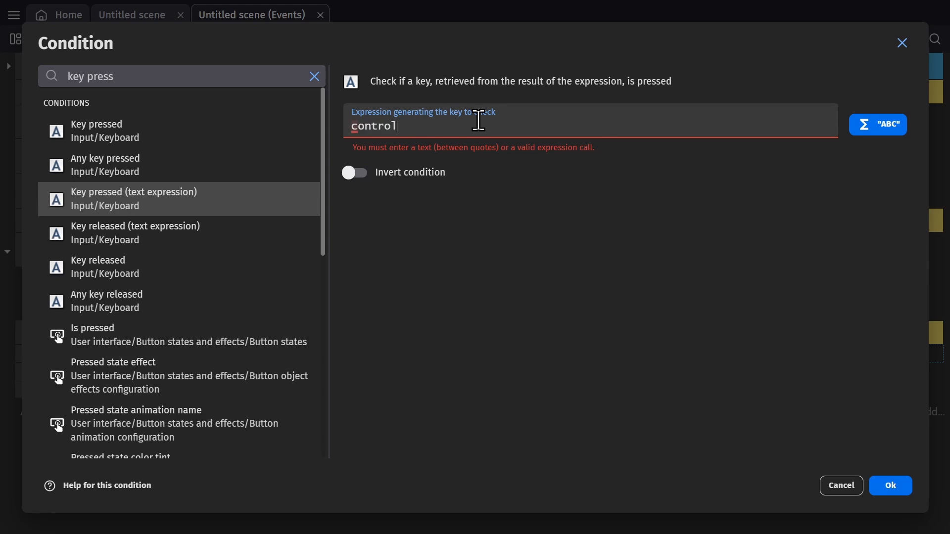
text(Controls)
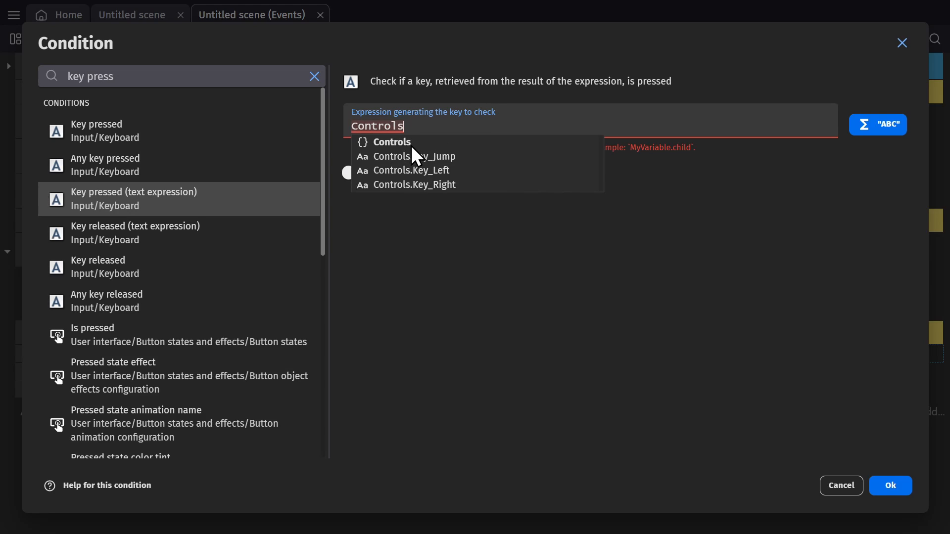
mouse_move(422, 166)
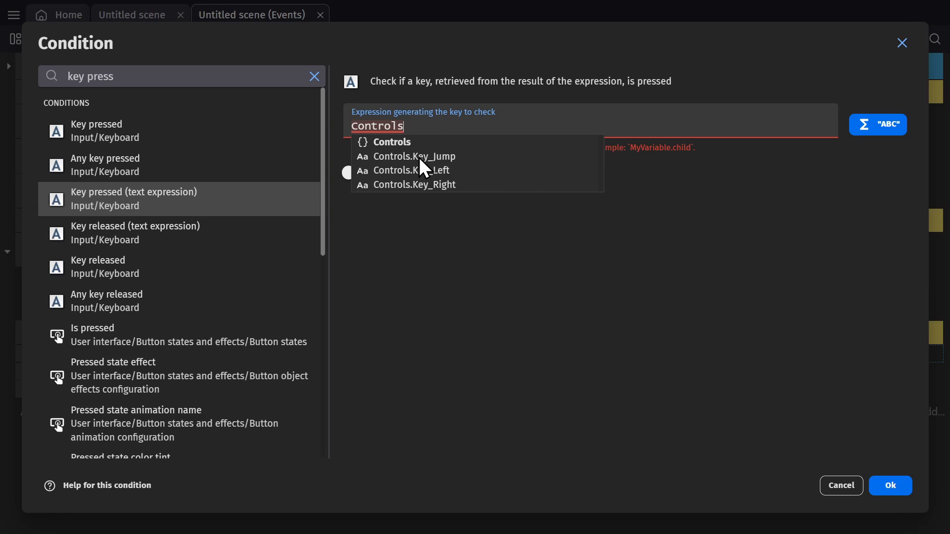
click(889, 485)
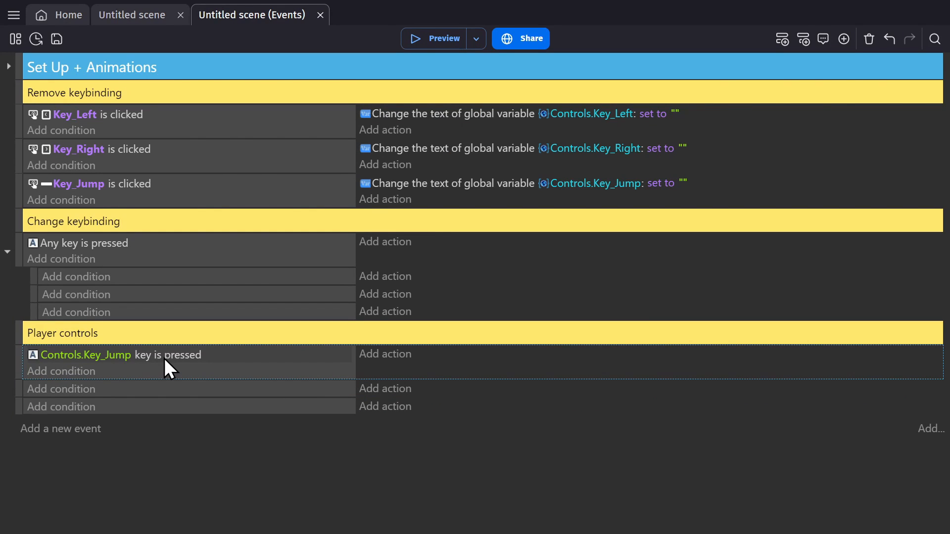
Add a 'Simulate jump key press' action on Player and launch a preview
click(385, 354)
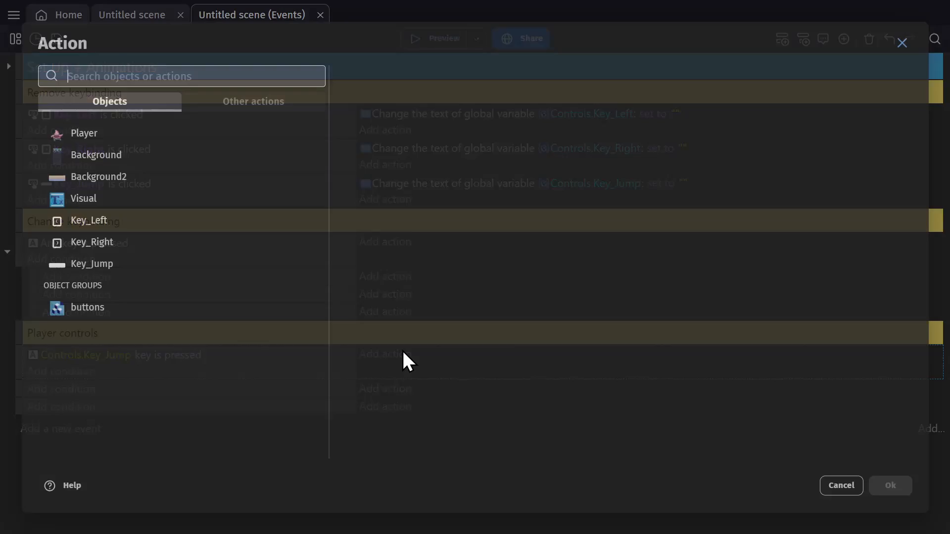
text(simulate jump)
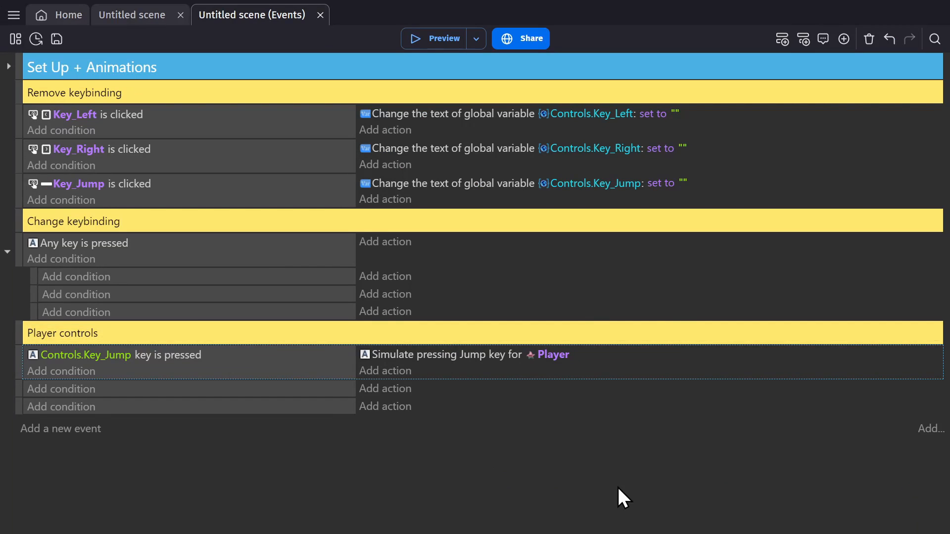
click(443, 39)
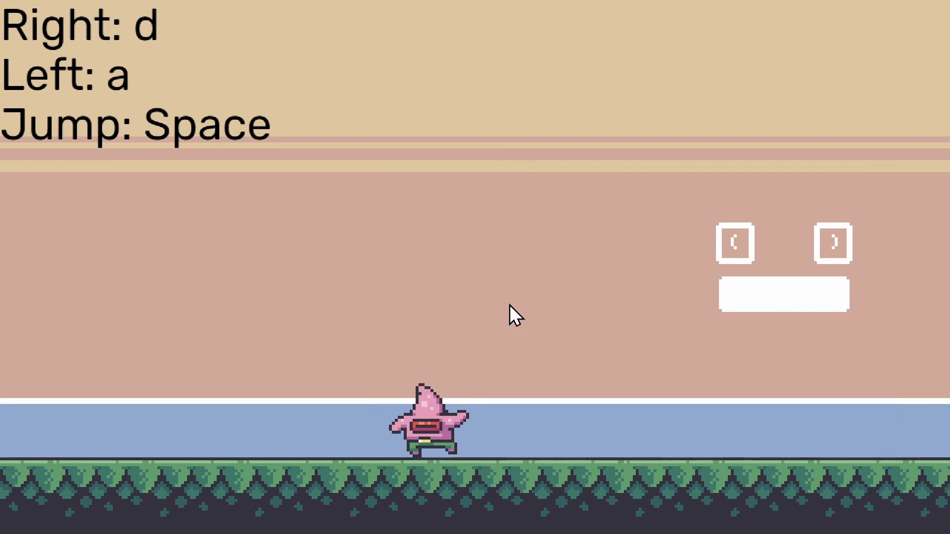
mouse_move(369, 333)
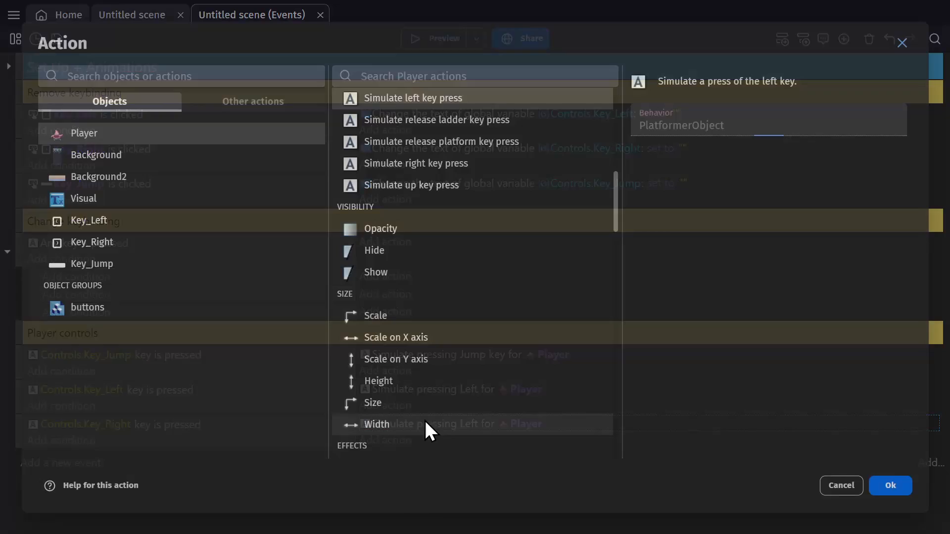
Confirm the 'Simulate right key press' action for Player and launch a preview
click(889, 485)
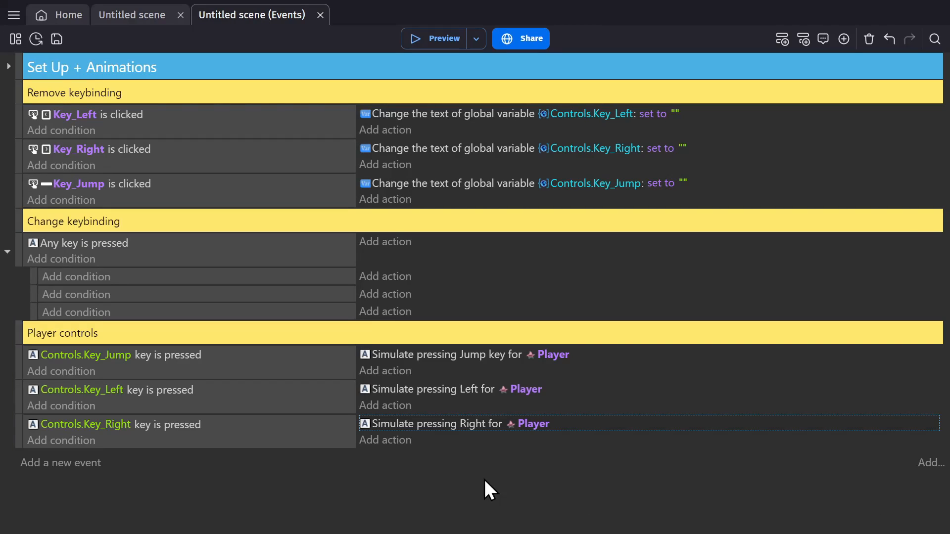
click(443, 39)
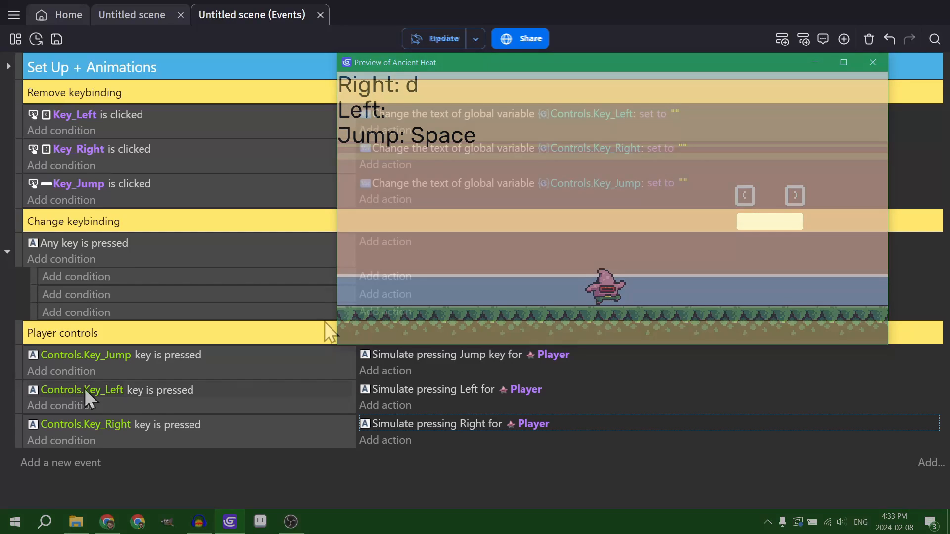
click(871, 63)
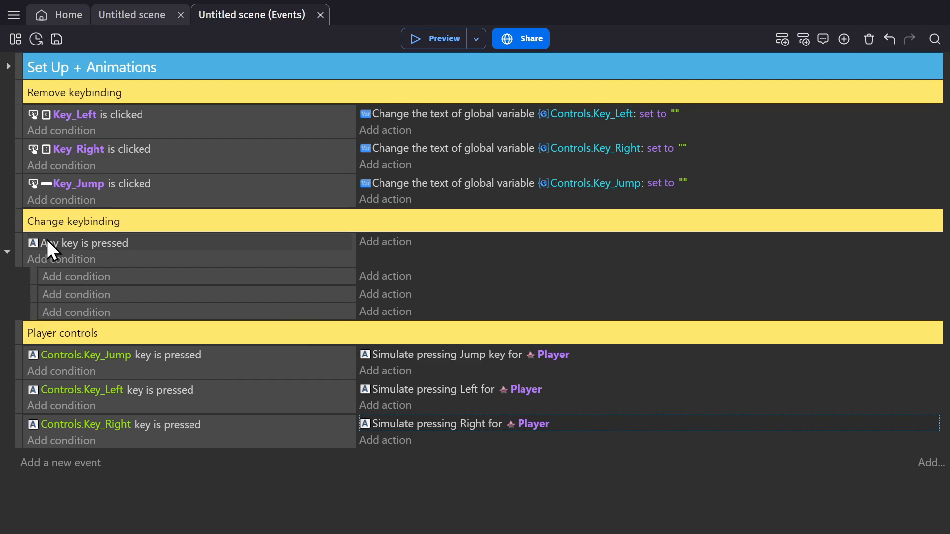
Add a sub-event condition: global text variable Controls.Key_Jump equals ""
click(60, 258)
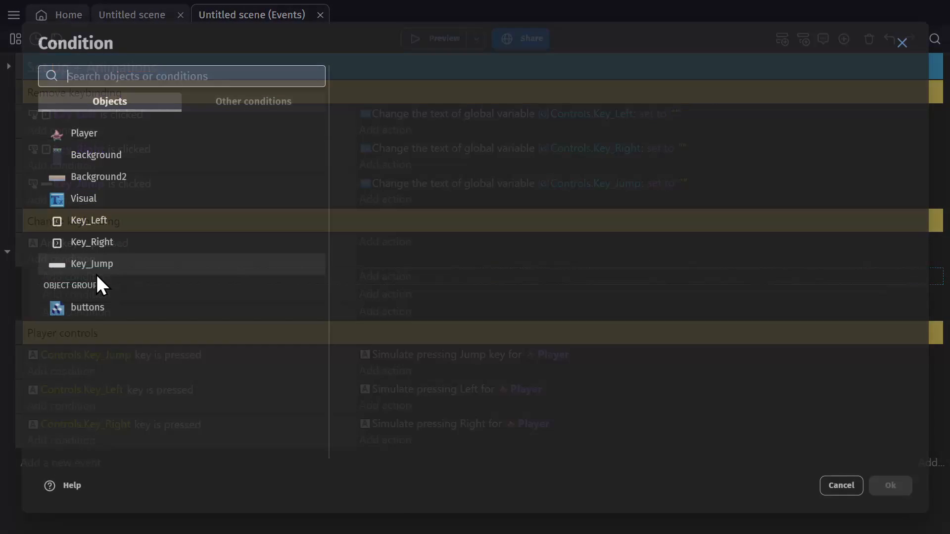
text(g)
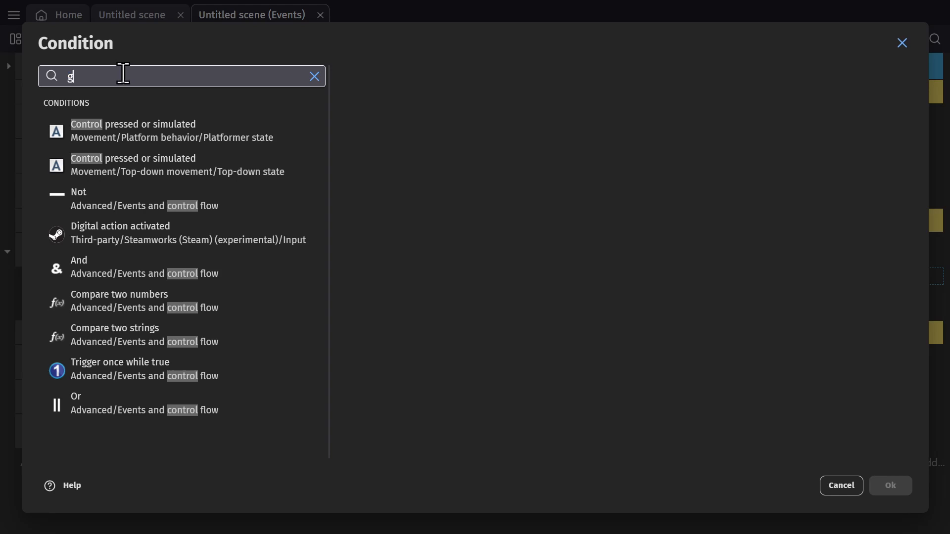
text(lobal variable)
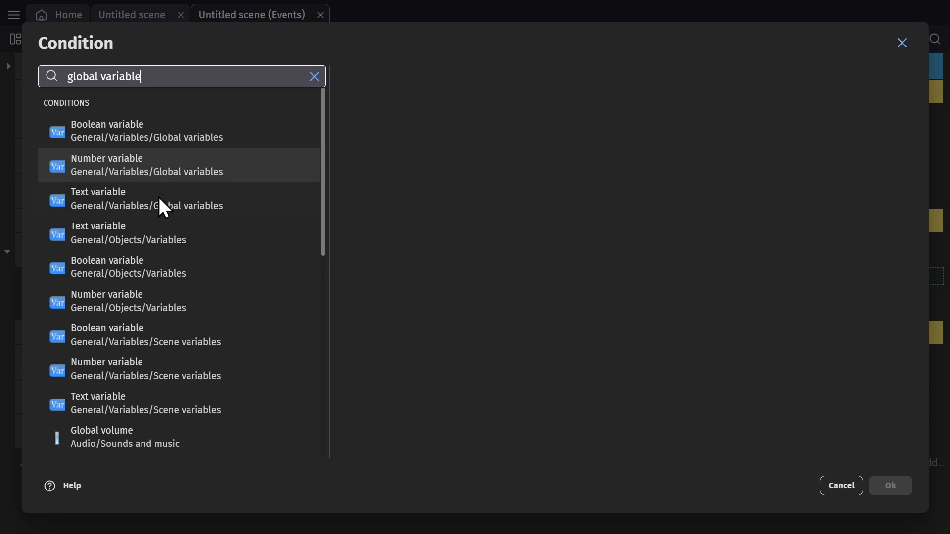
click(147, 199)
text(Controls.Key_Jump)
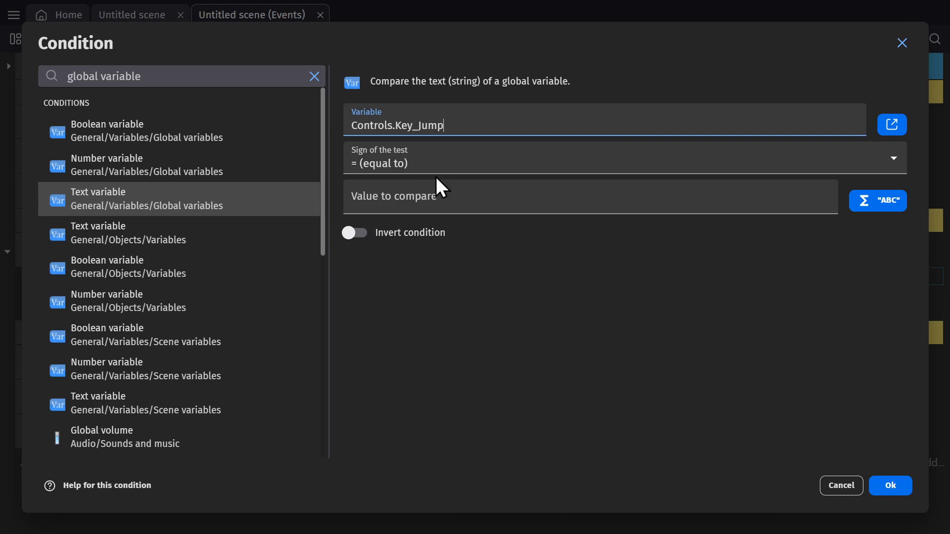
click(588, 196)
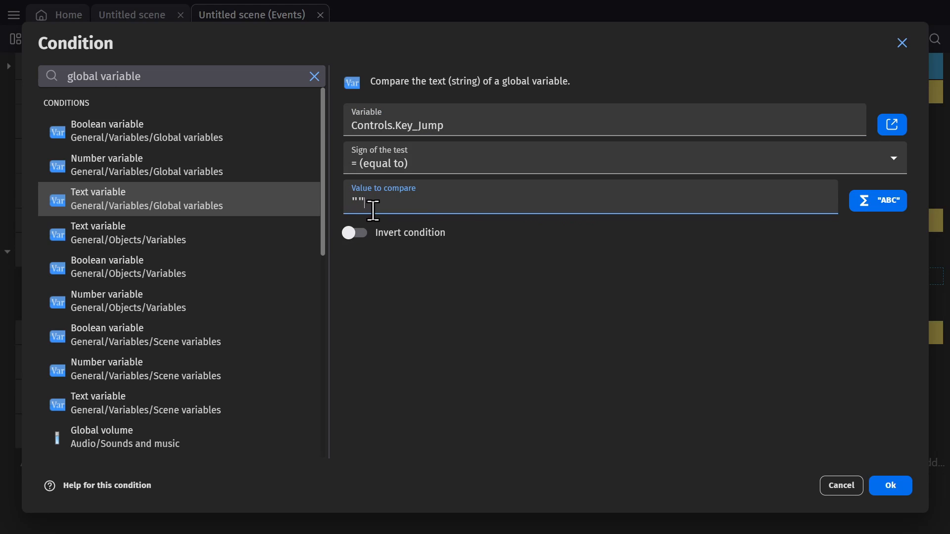
click(889, 485)
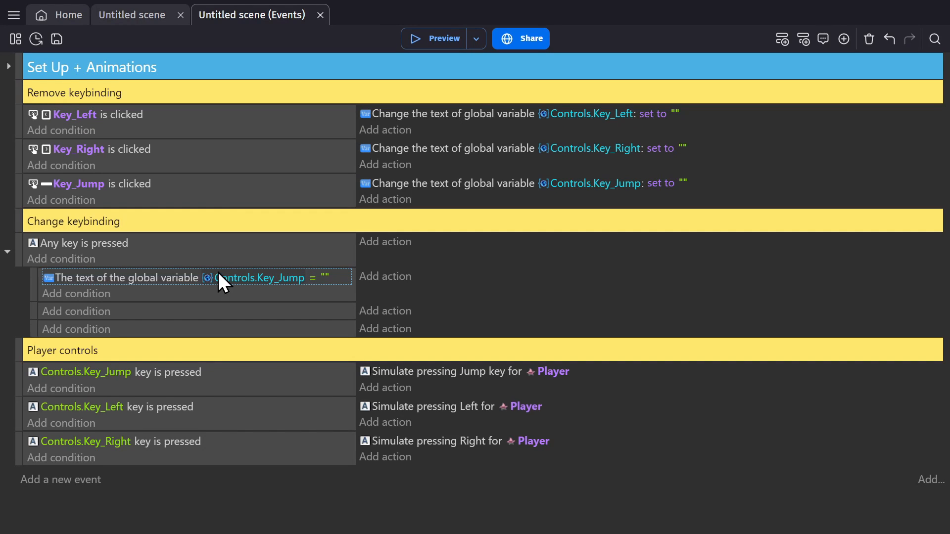
mouse_move(283, 303)
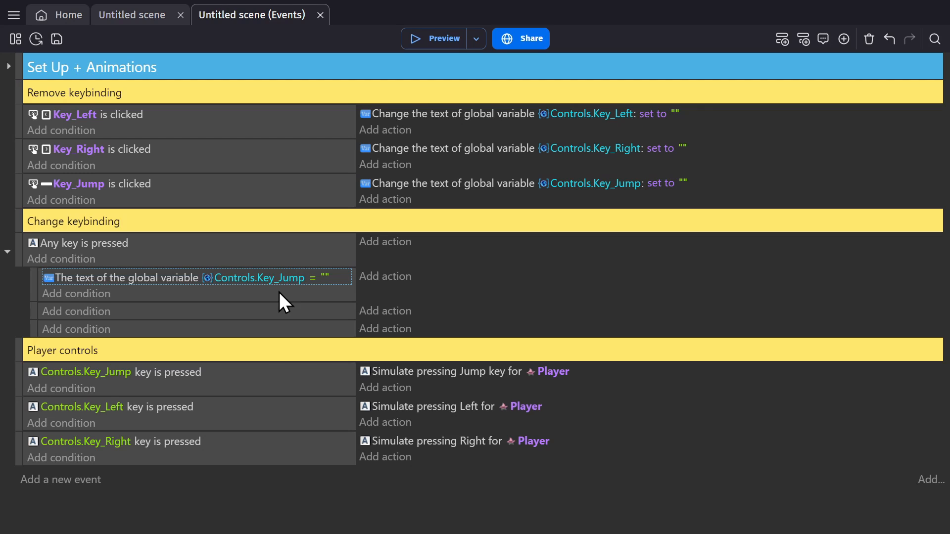
mouse_move(388, 285)
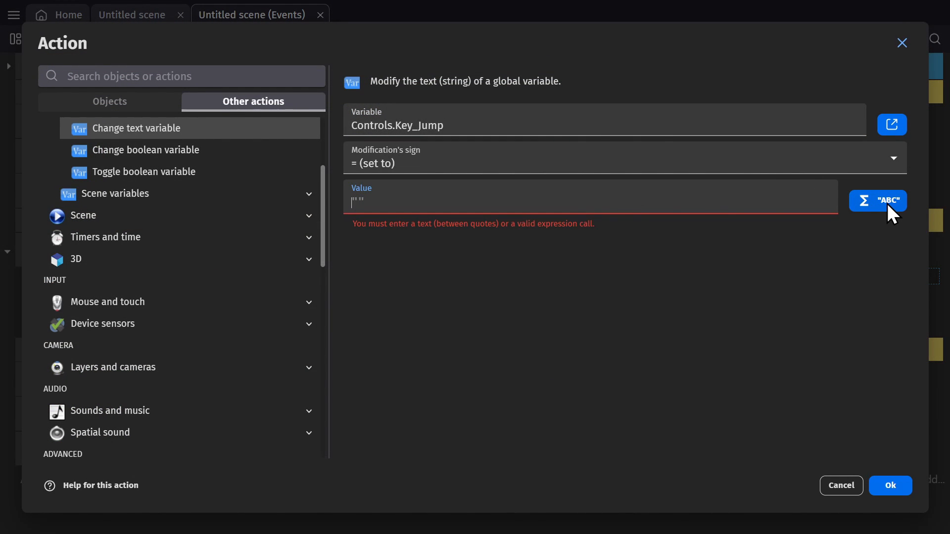
Set Controls.Key_Jump to LastPressedKey() via the expression builder's Last pressed key
click(876, 201)
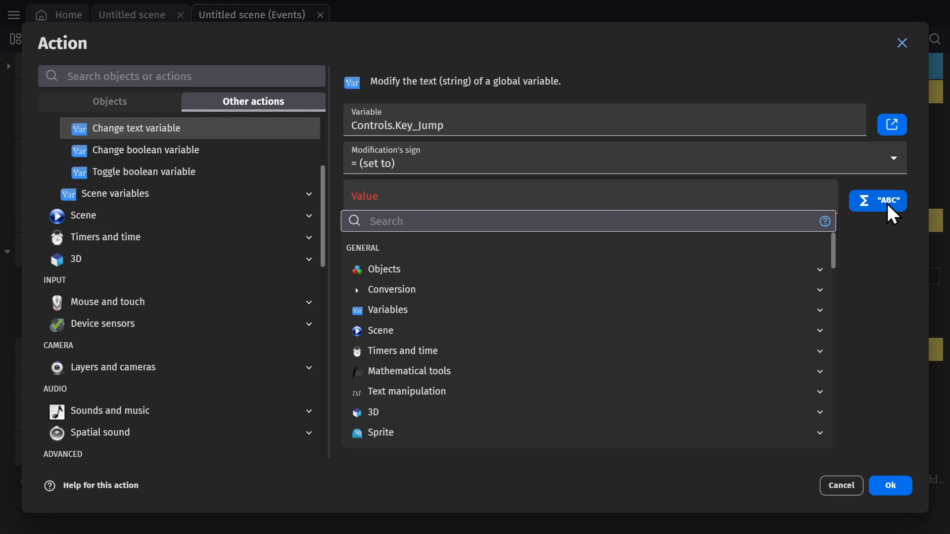
text(last key)
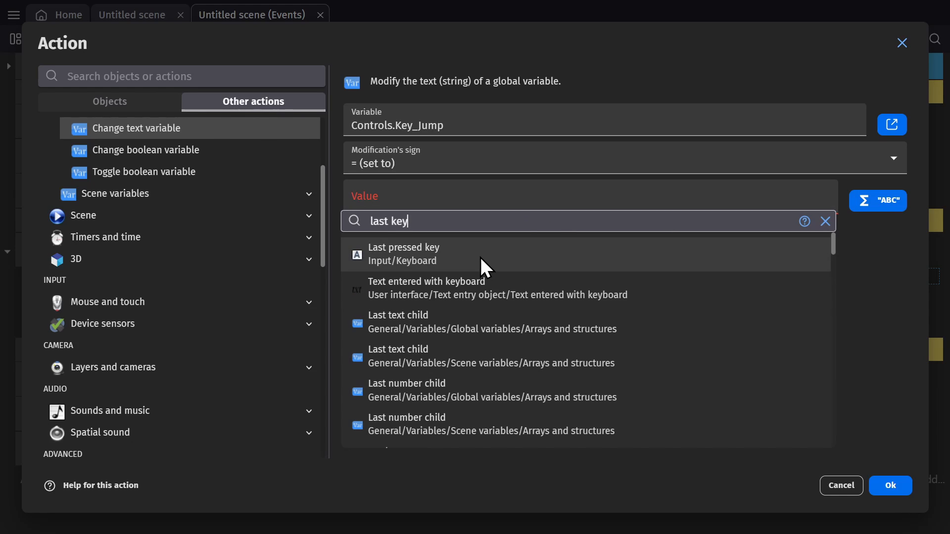
click(402, 254)
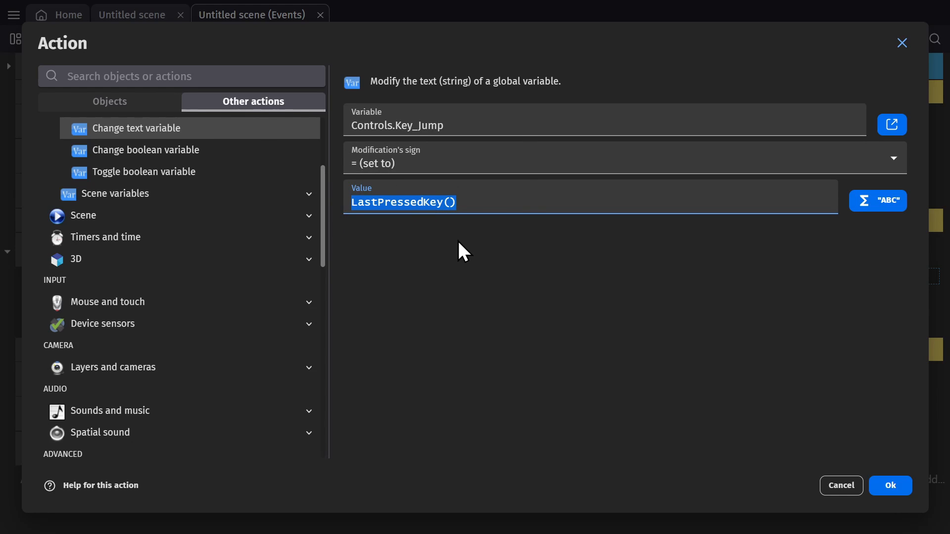
click(889, 485)
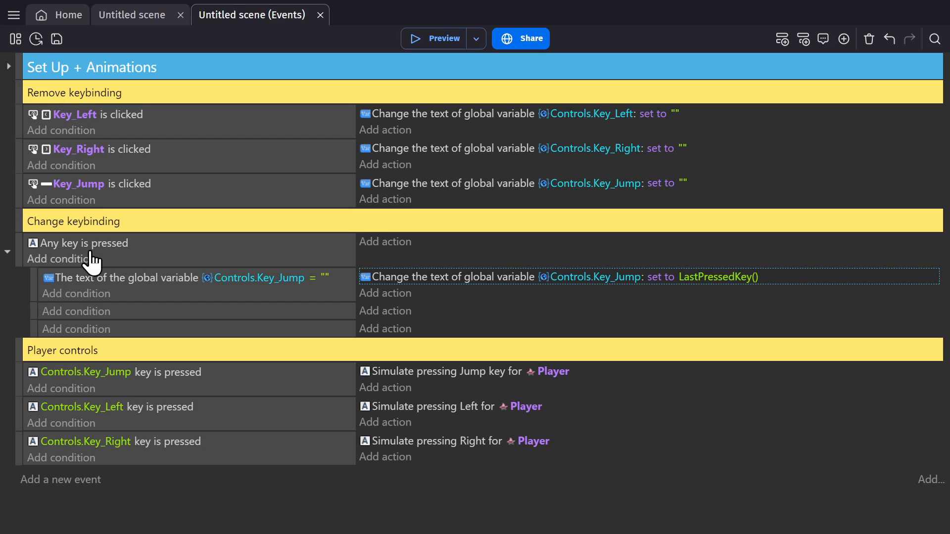
mouse_move(117, 285)
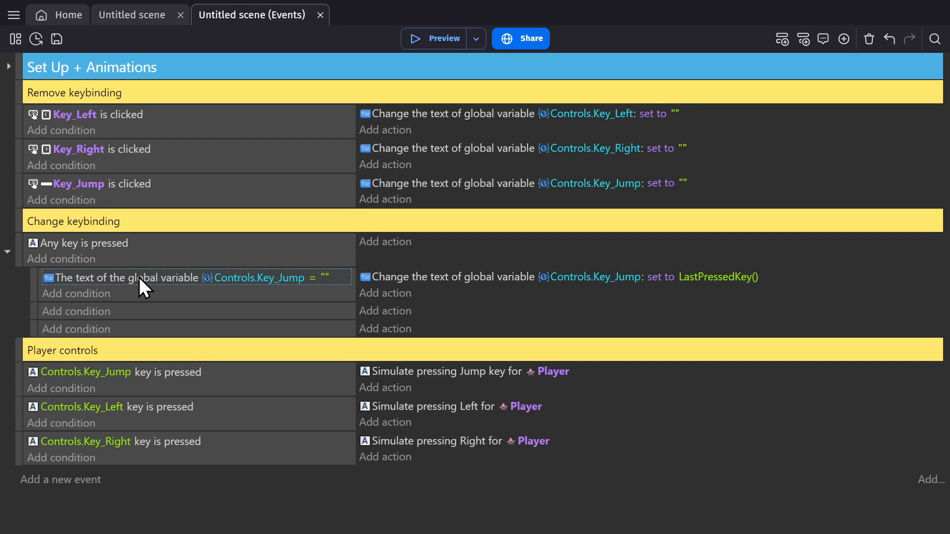
mouse_move(336, 285)
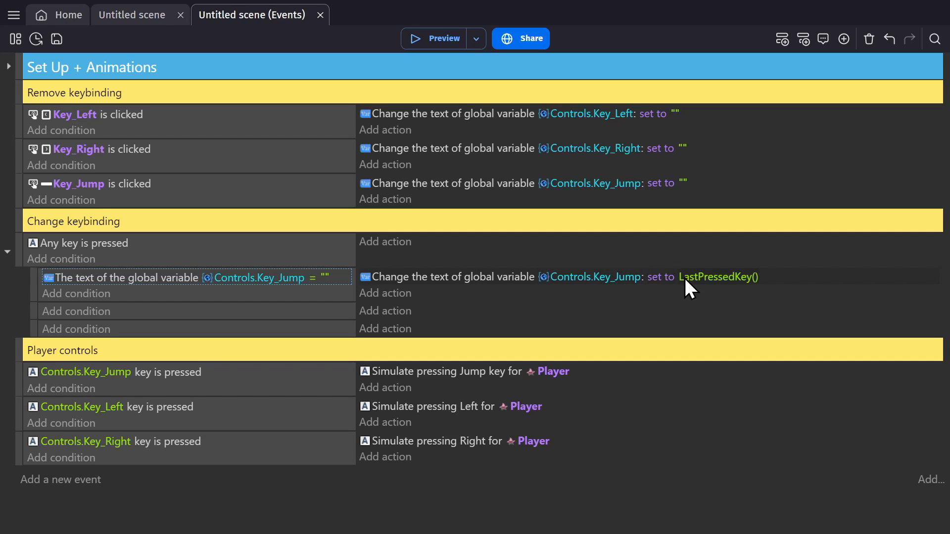
mouse_move(514, 420)
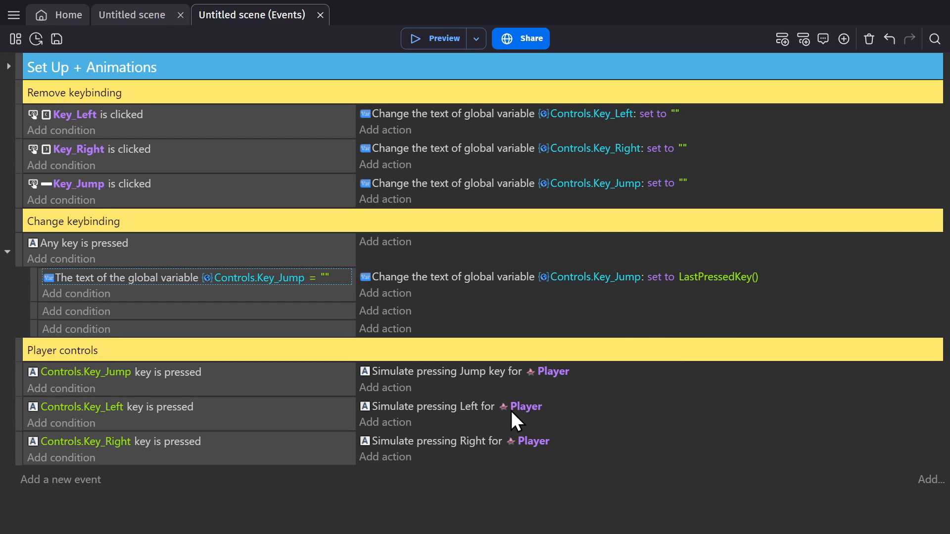
mouse_move(444, 39)
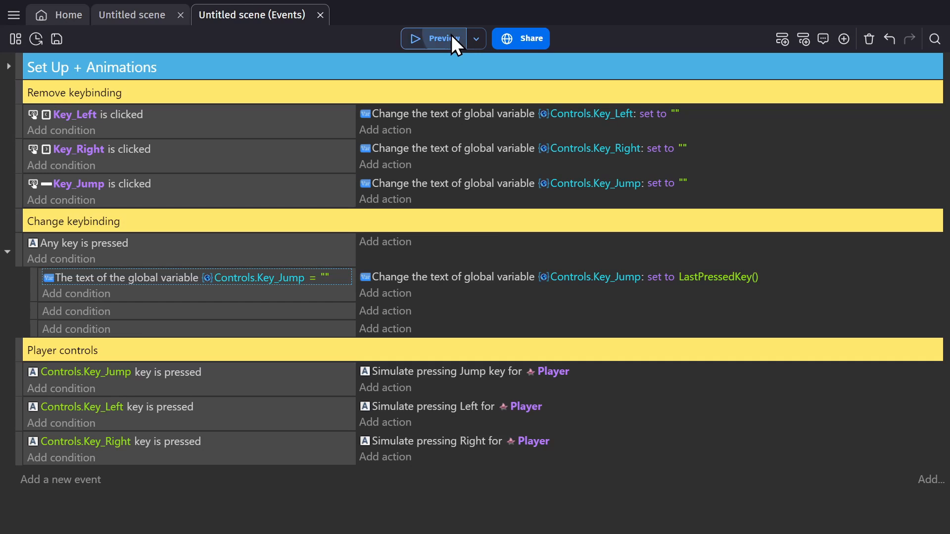
Preview the game, rebind Jump to c, then jump with c
click(432, 39)
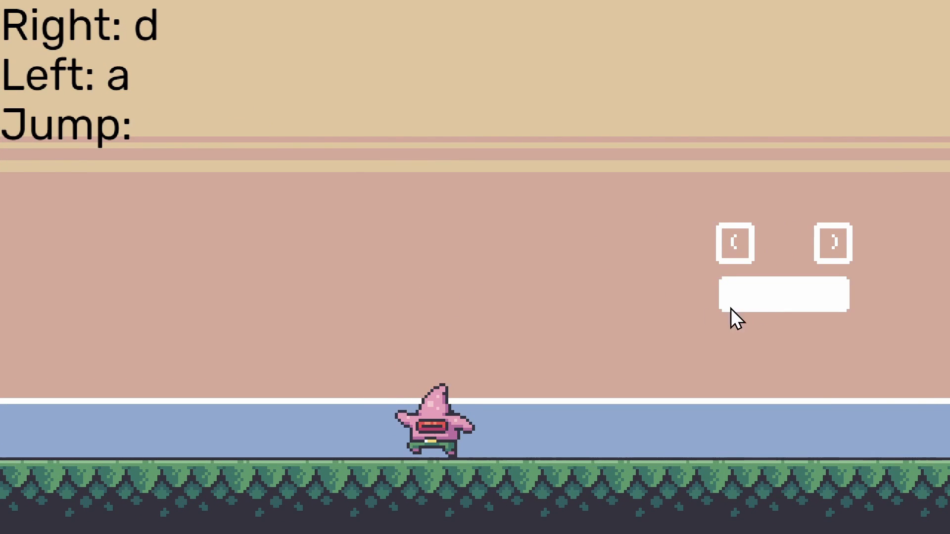
mouse_move(194, 136)
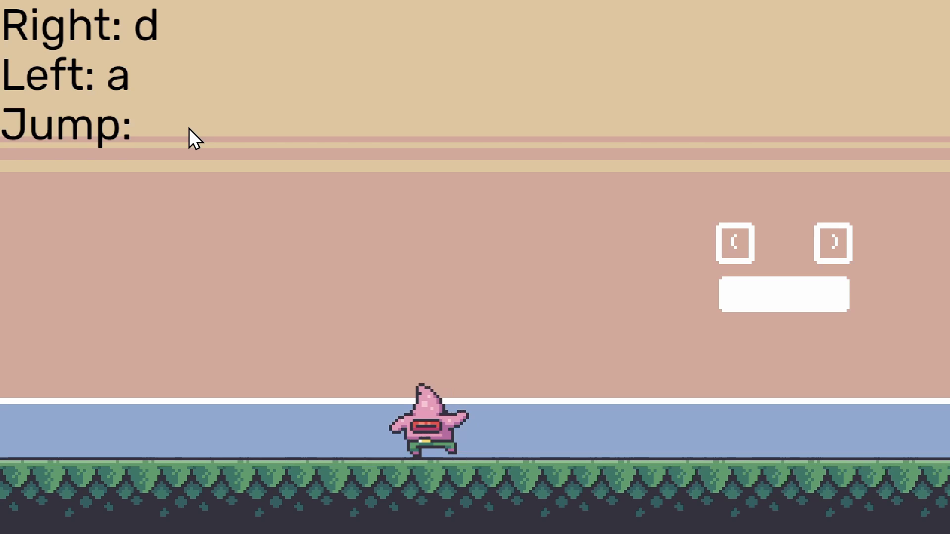
text(c)
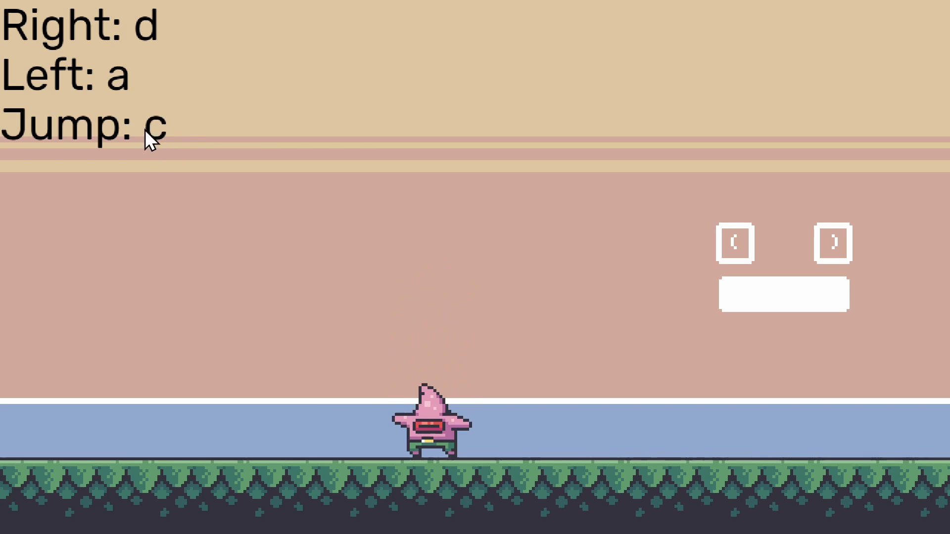
key(c)
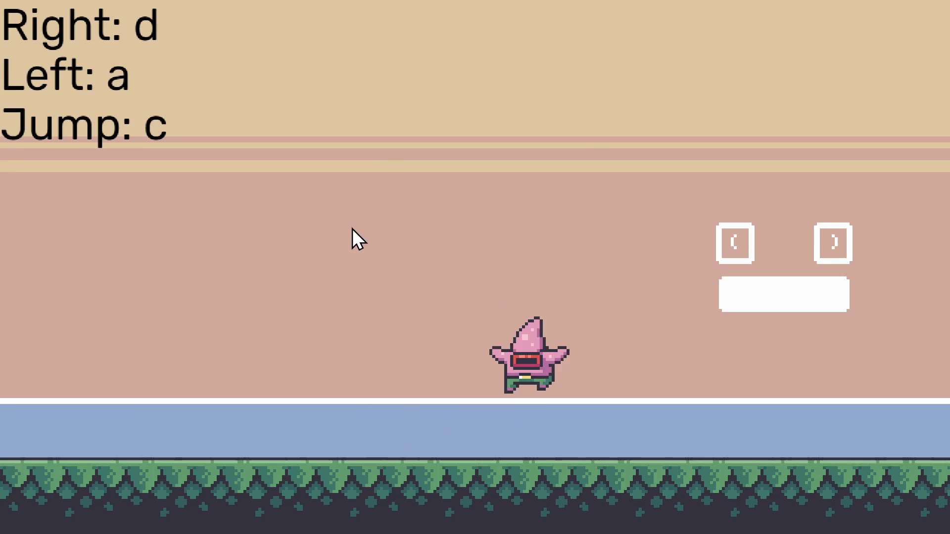
Close the preview and set the second and third sub-events to Controls.Key_Left and Key_Right
click(249, 15)
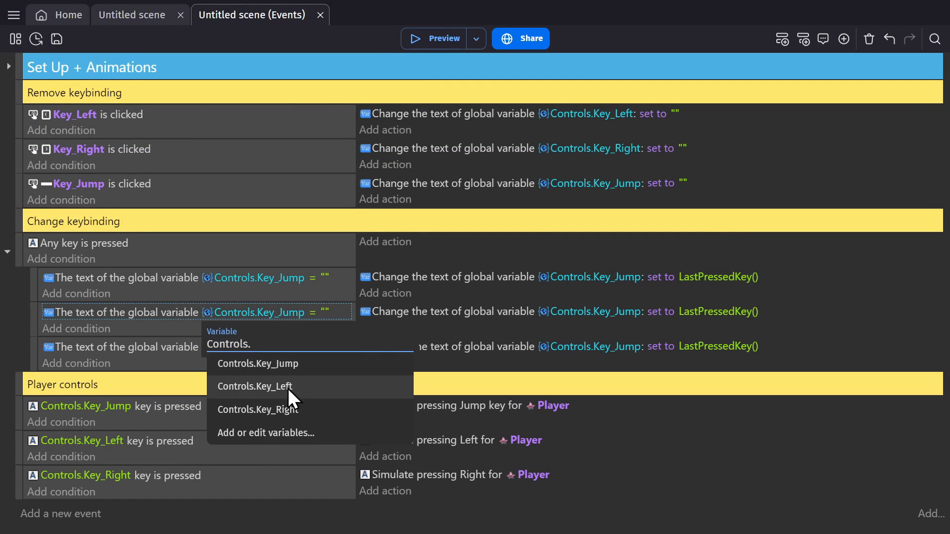
click(254, 387)
text(Controls.)
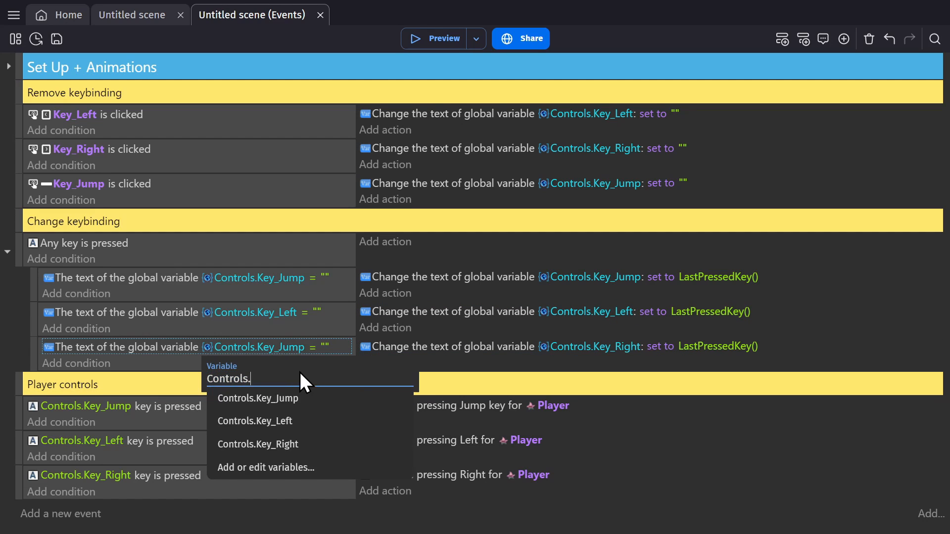
click(257, 444)
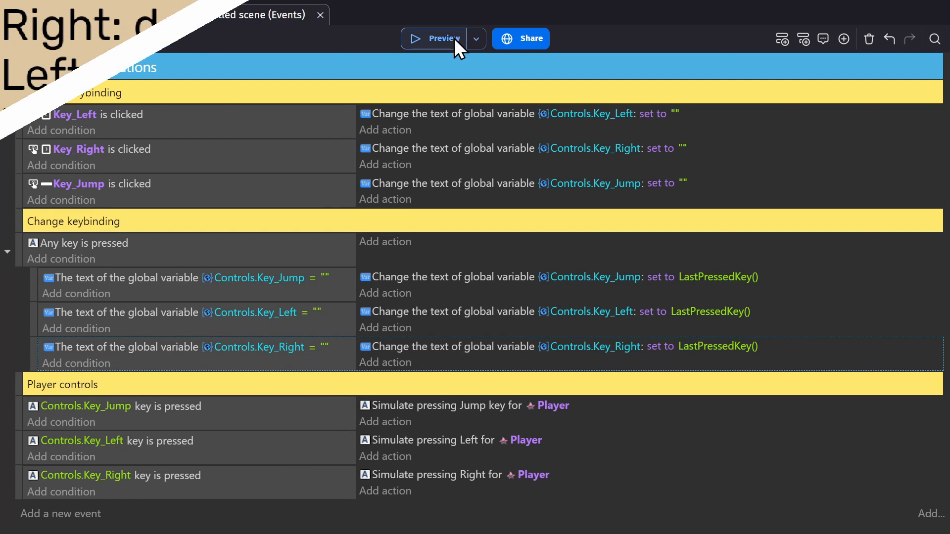
Preview the game to test binding all three controls to f, then close the preview
click(433, 39)
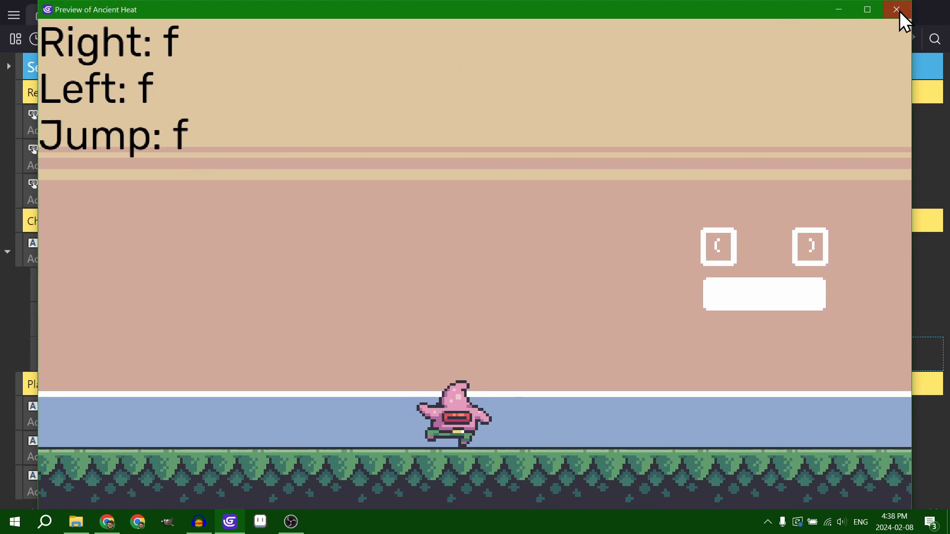
click(896, 10)
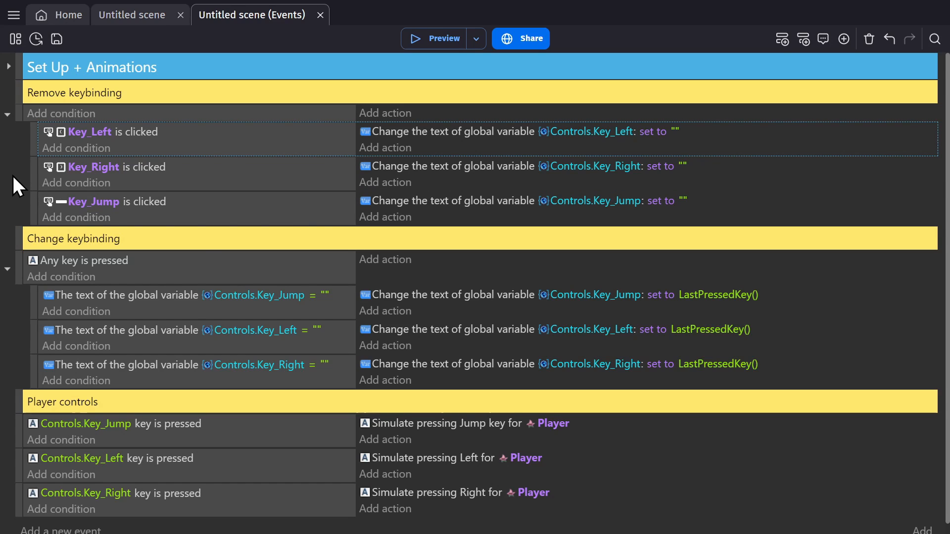
Require Controls.Key_Right, Key_Left and Key_Jump each ≠ blank on the parent remove-binding event
click(197, 364)
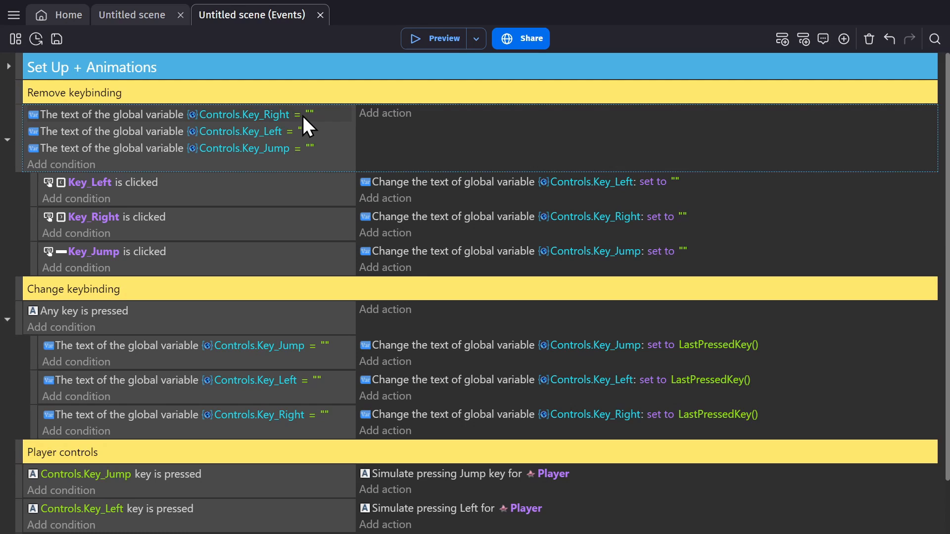
click(297, 115)
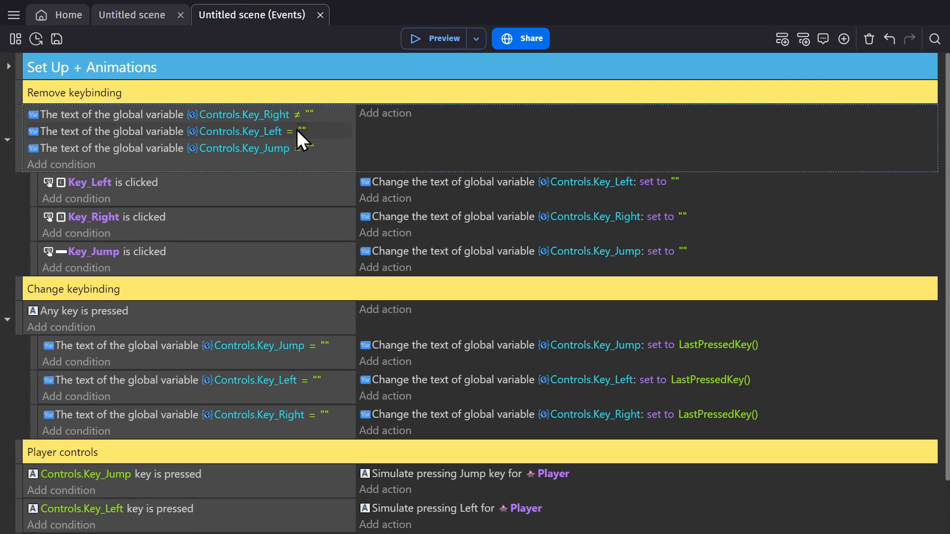
click(297, 131)
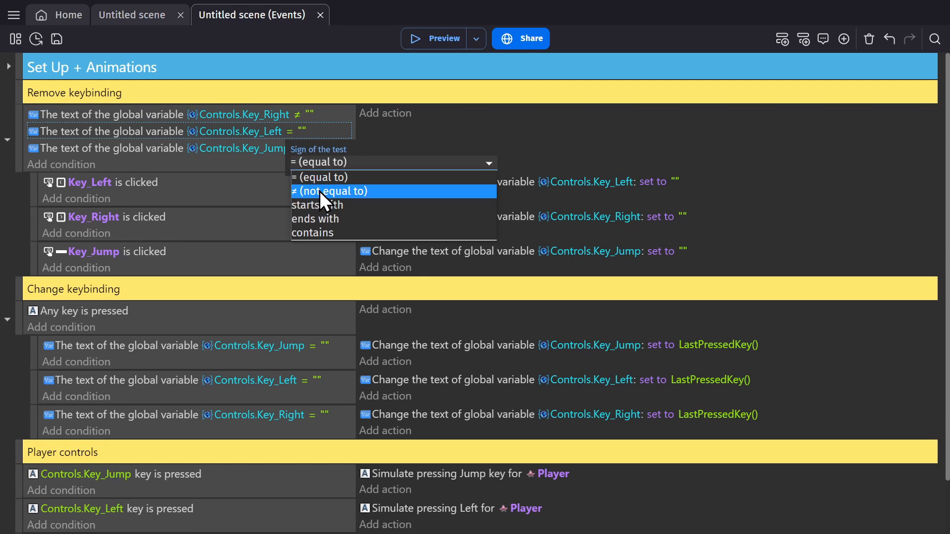
click(330, 191)
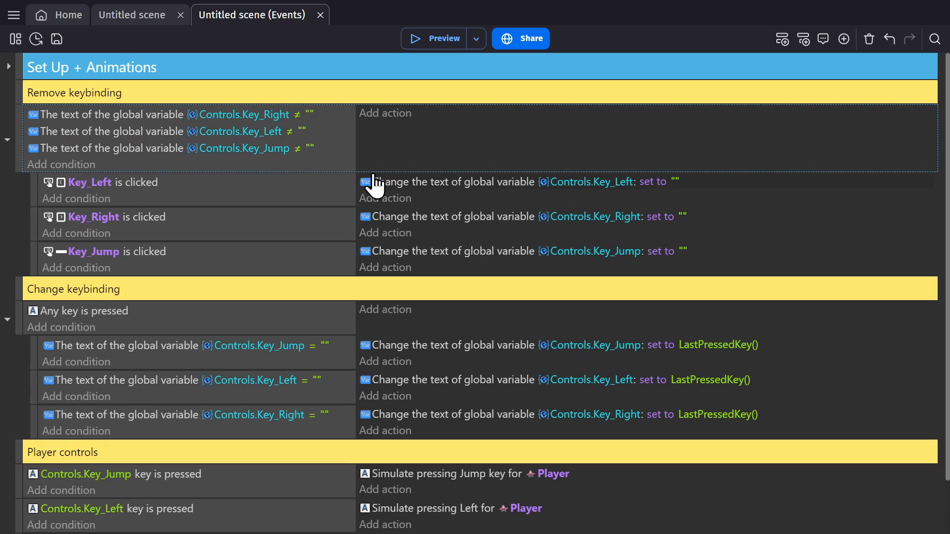
Preview the scene and rebind the cleared Left control to h
click(443, 39)
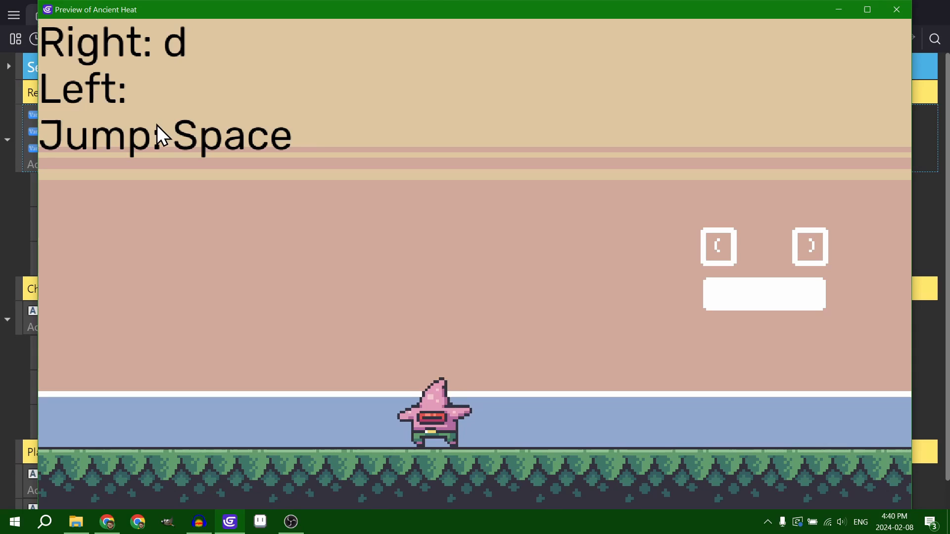
text(h)
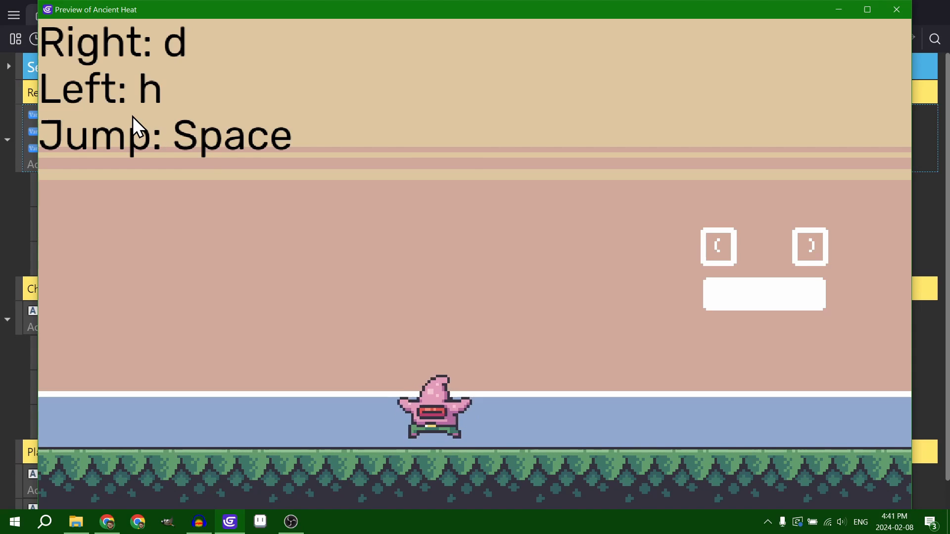
mouse_move(779, 317)
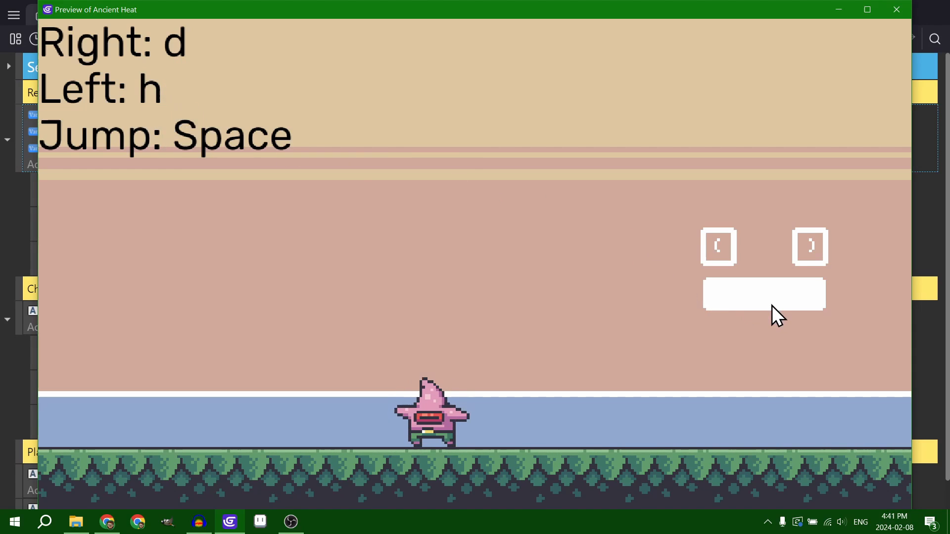